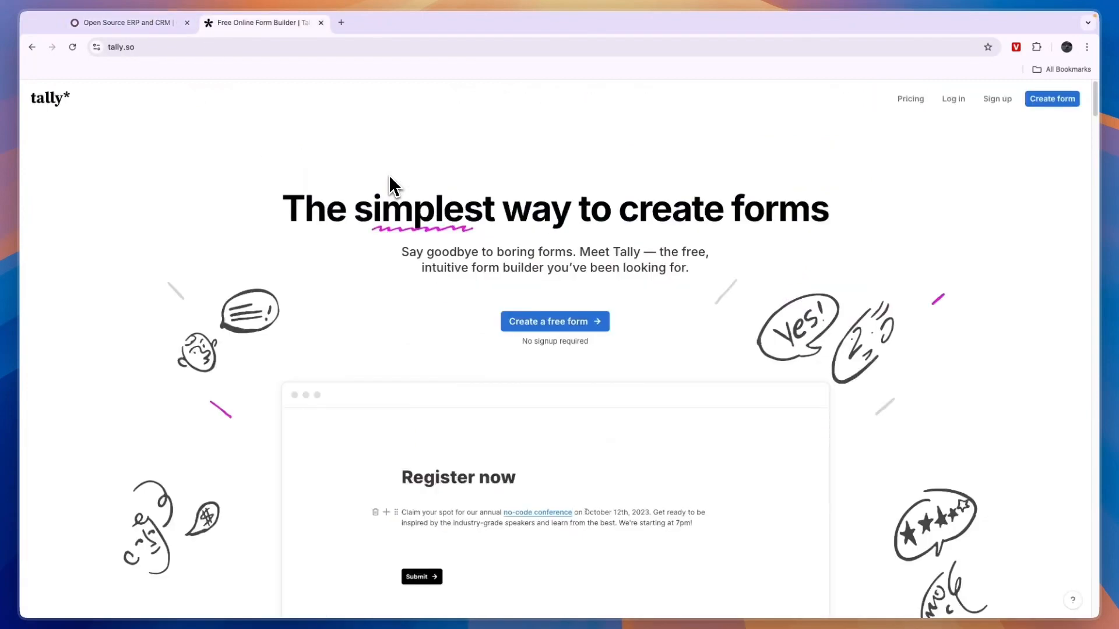
# Add side-by-side Name and Email answer fields to Tally's Register now demo form
pyautogui.doubleClick(605, 512)
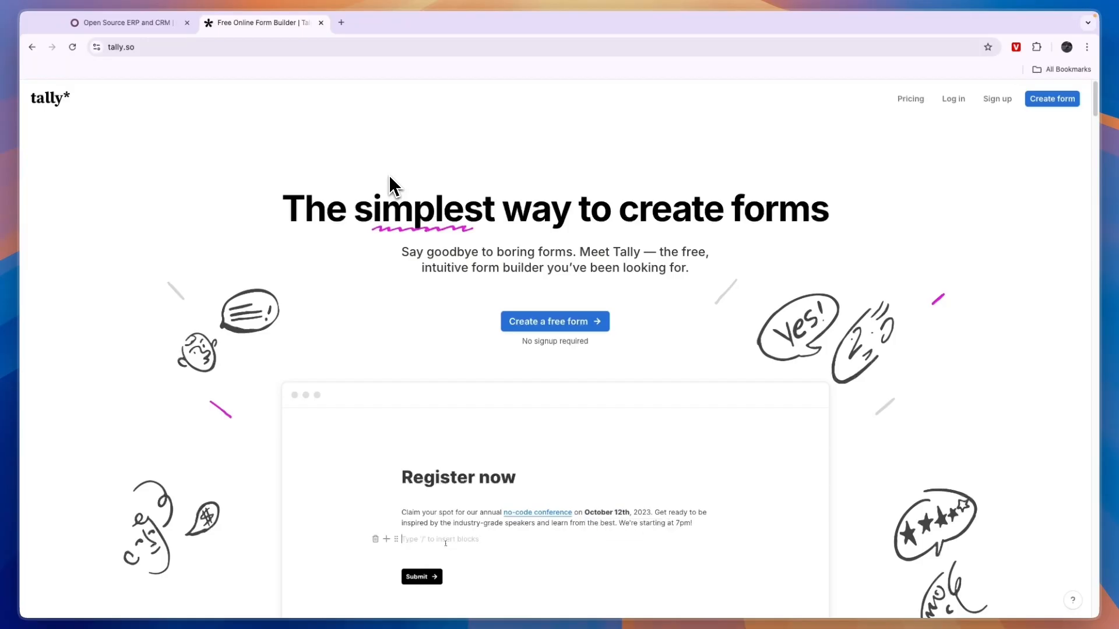
pyautogui.write('/s')
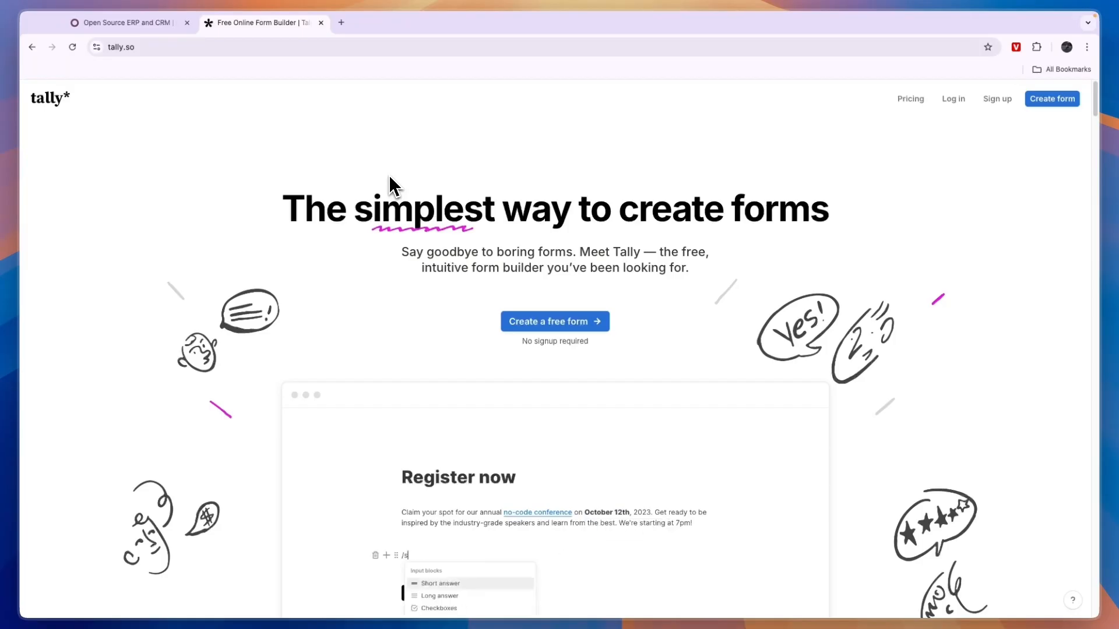
pyautogui.click(440, 583)
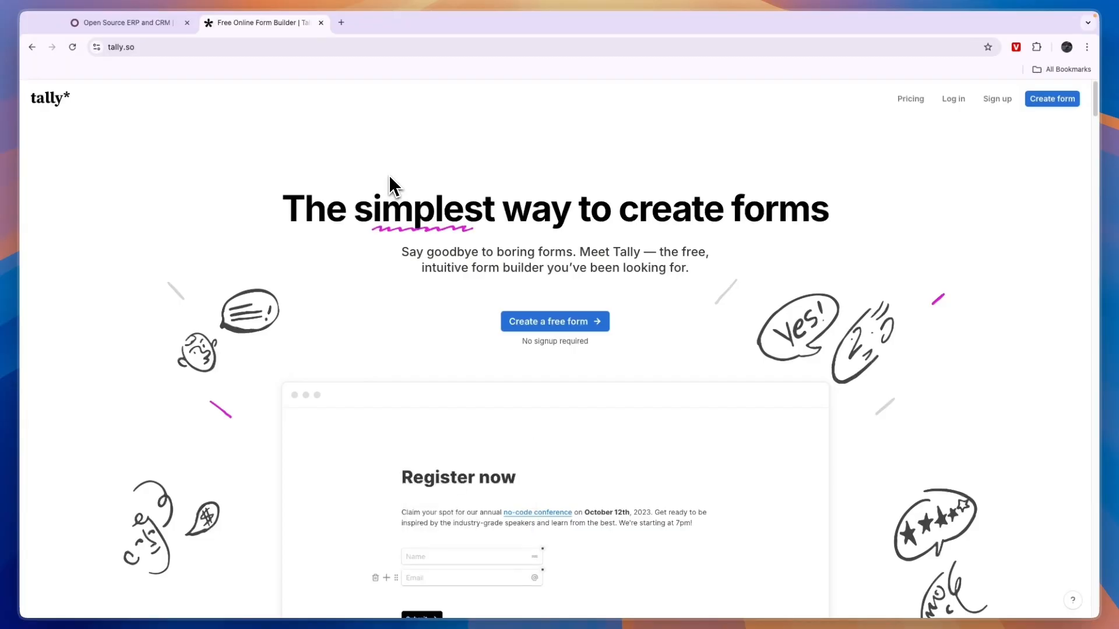
# Start a /multi block below the fields, then bring up Odoo's complete apps list
pyautogui.click(471, 578)
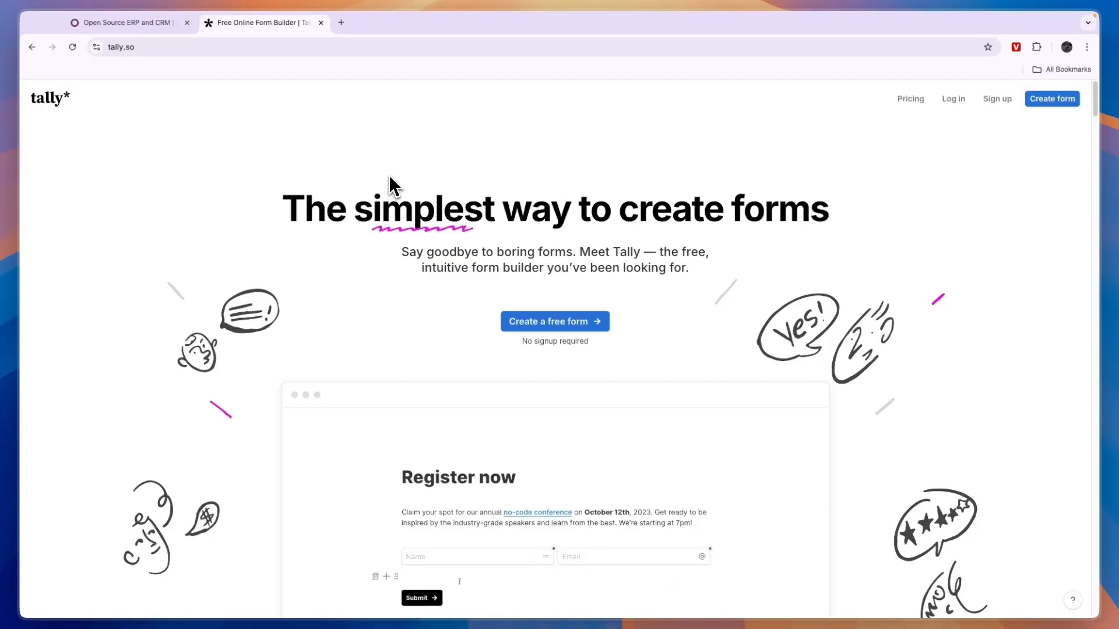
pyautogui.write('/multi')
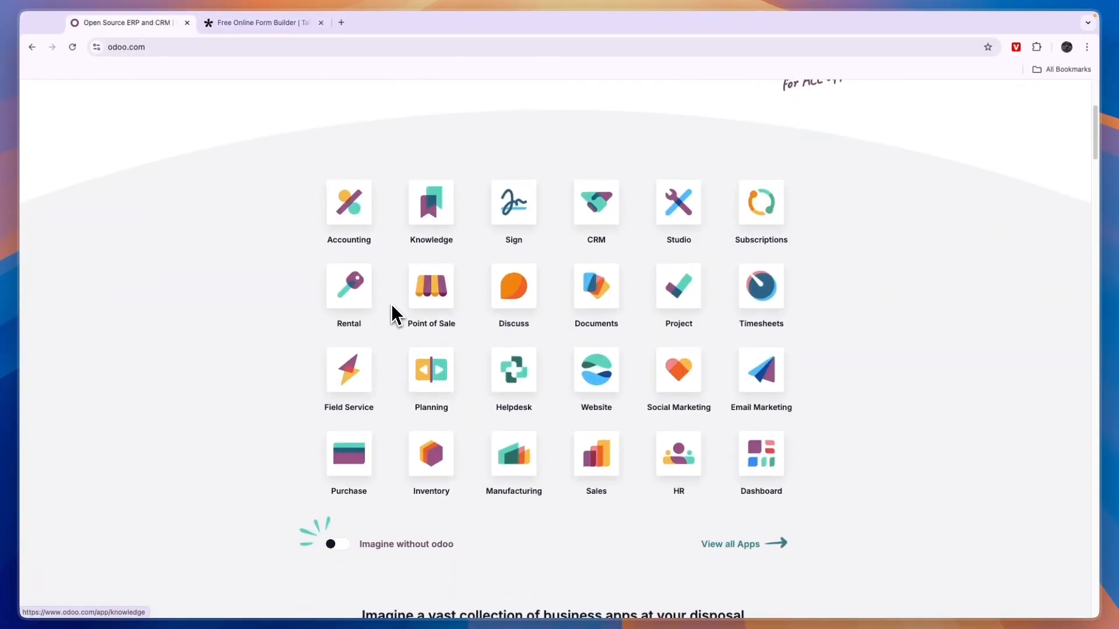
pyautogui.click(730, 543)
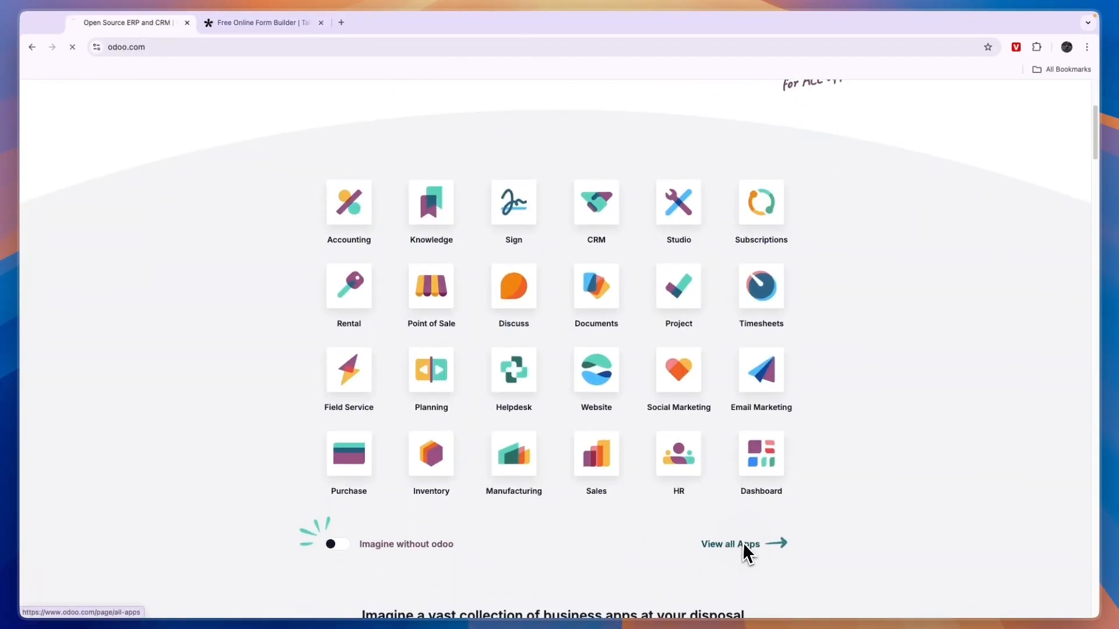
pyautogui.click(729, 545)
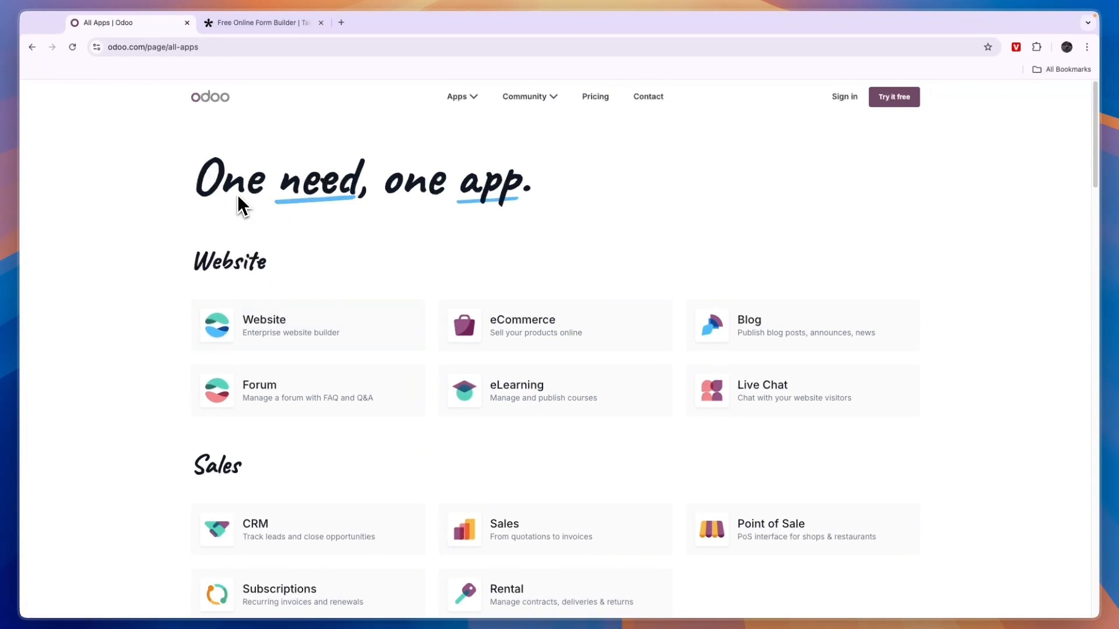
pyautogui.moveTo(257, 188)
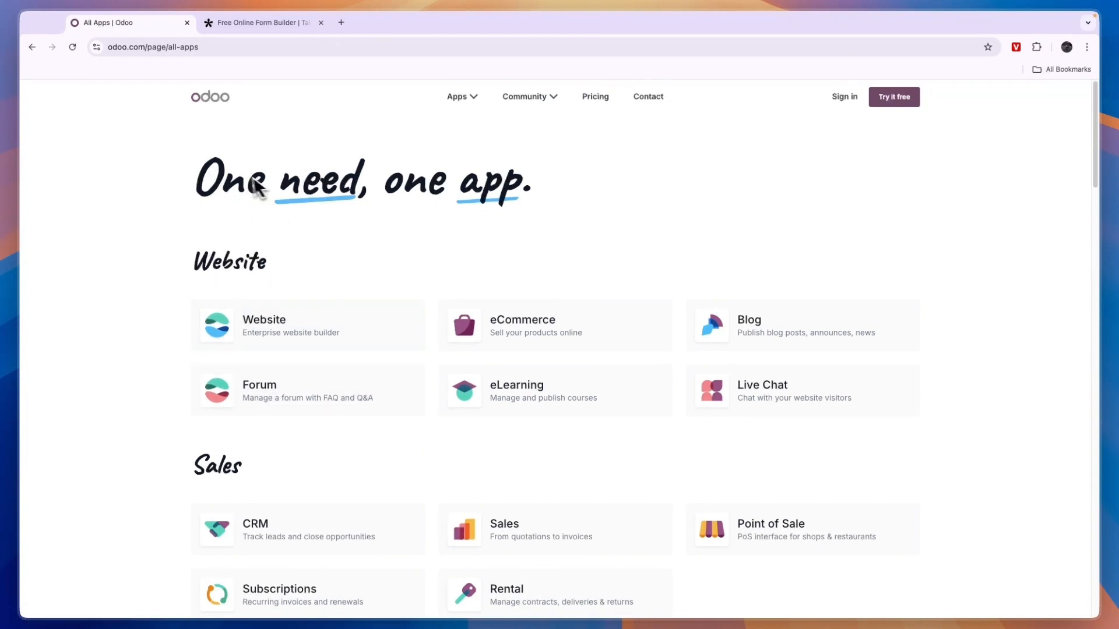
pyautogui.moveTo(136, 282)
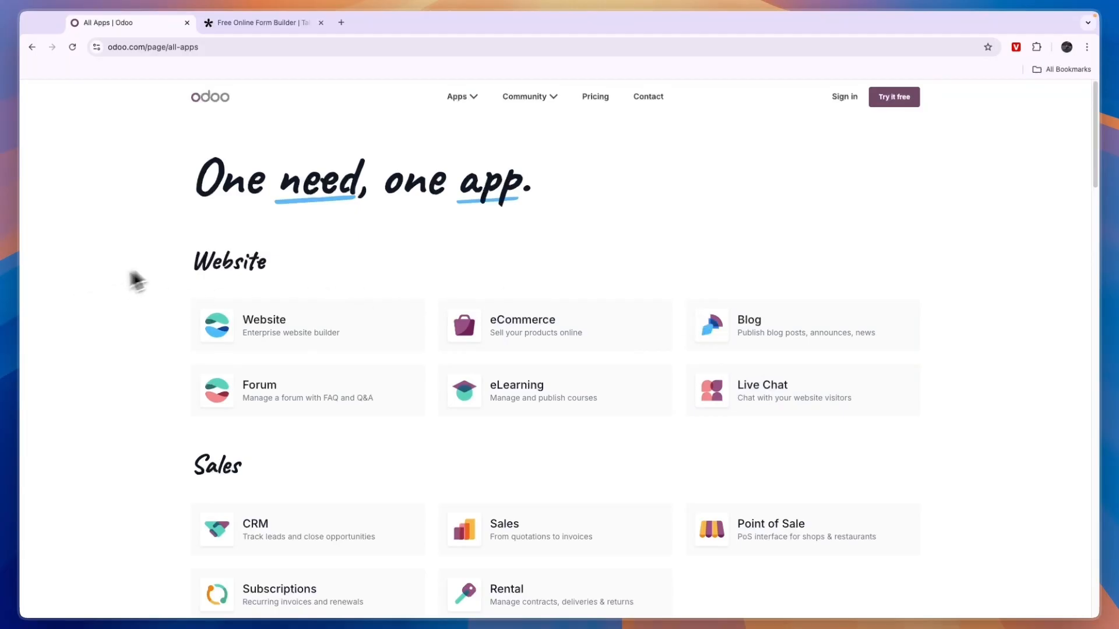
# Scroll Odoo's apps through Sales, Finance, Inventory, HR and Marketing, then return to Tally
pyautogui.scroll(-3)
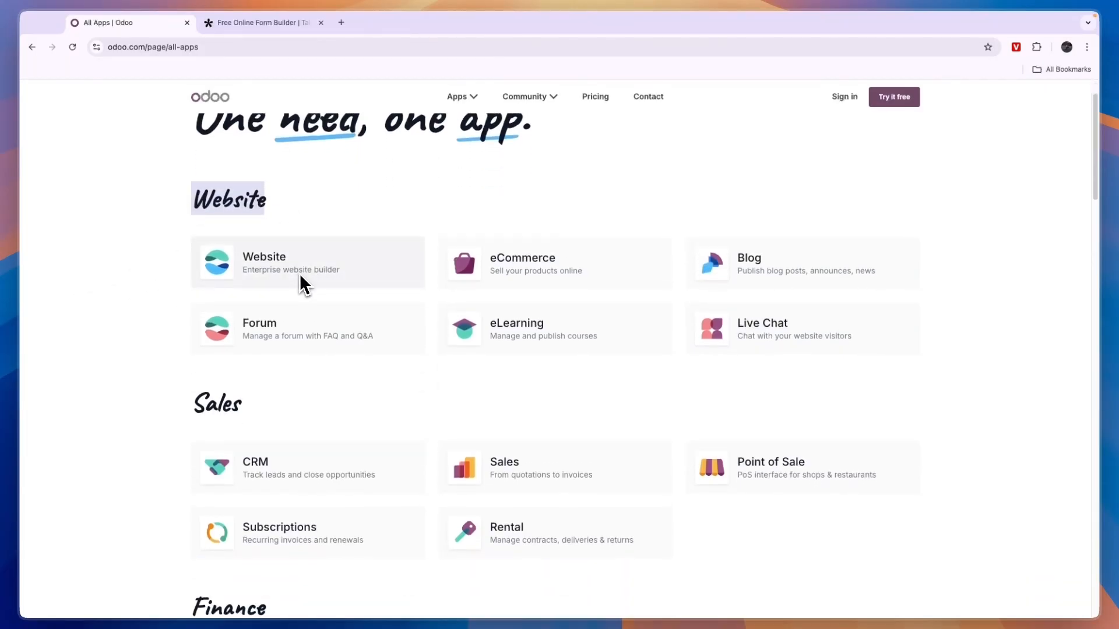
pyautogui.moveTo(525, 303)
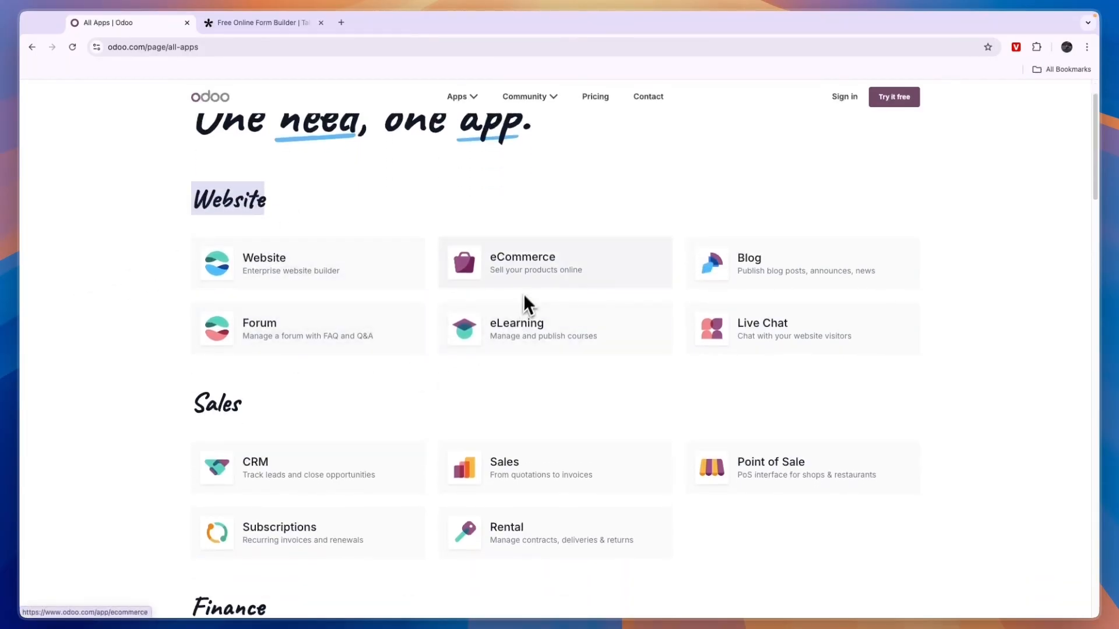
pyautogui.moveTo(603, 436)
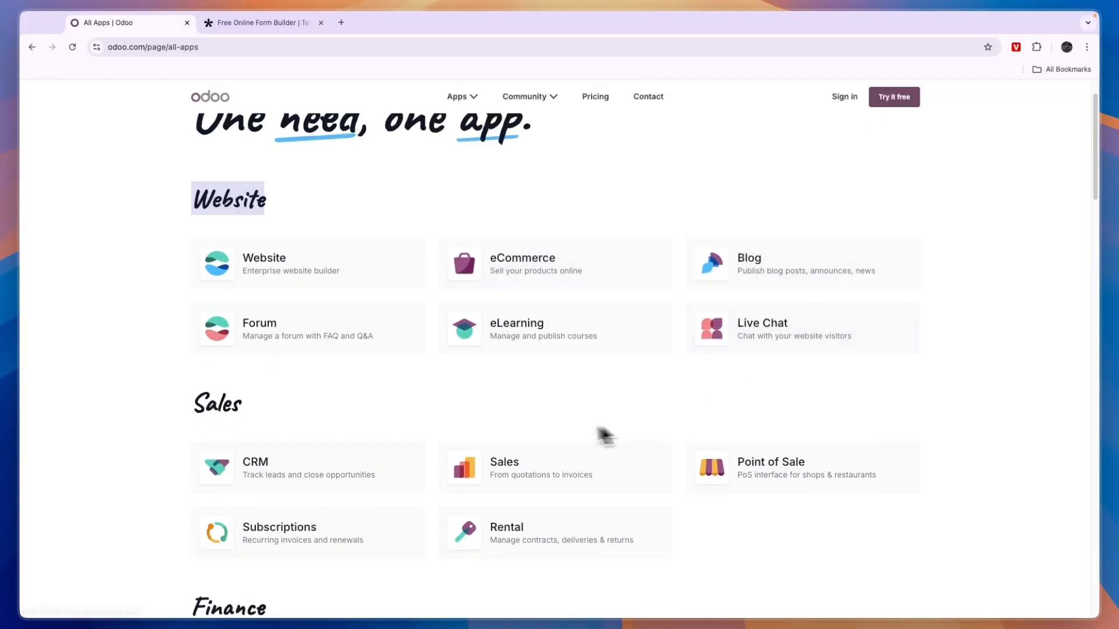
pyautogui.scroll(-3)
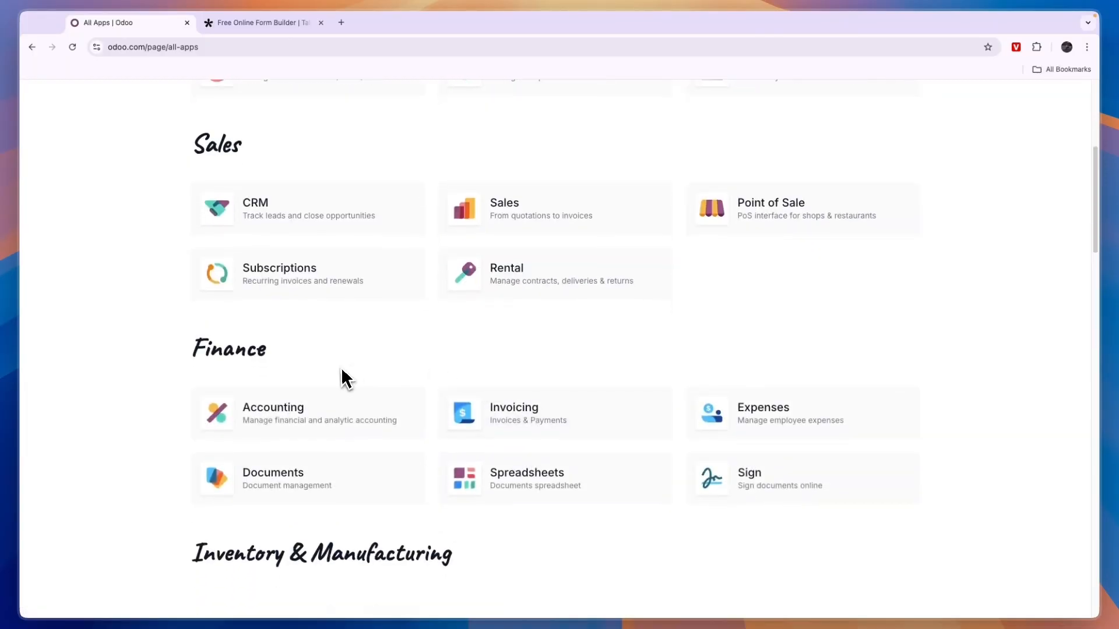
pyautogui.scroll(-3)
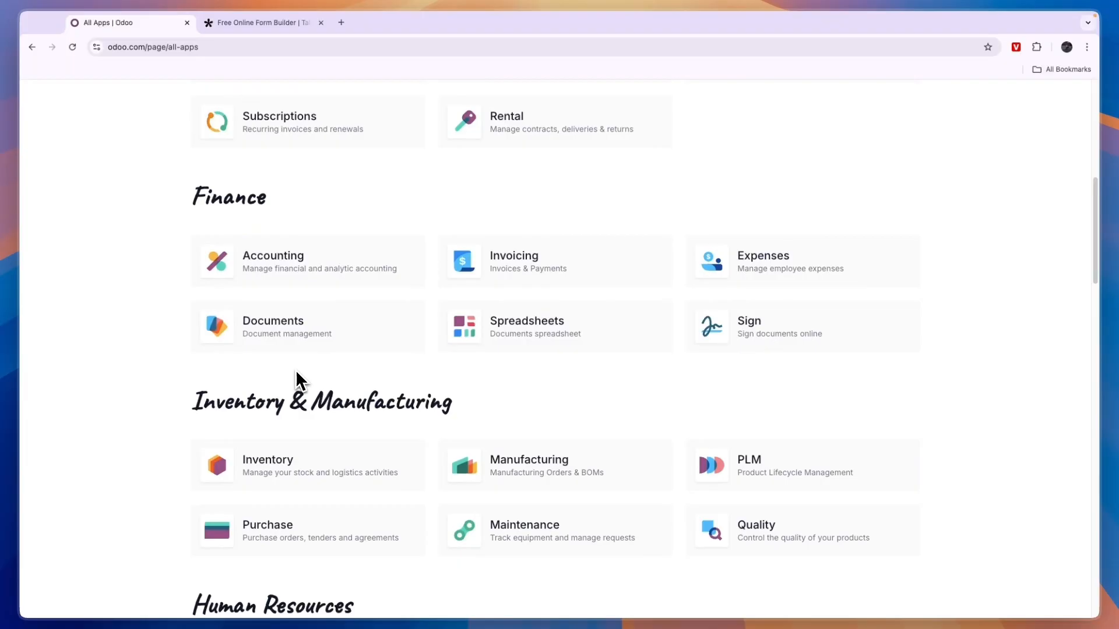
pyautogui.scroll(-3)
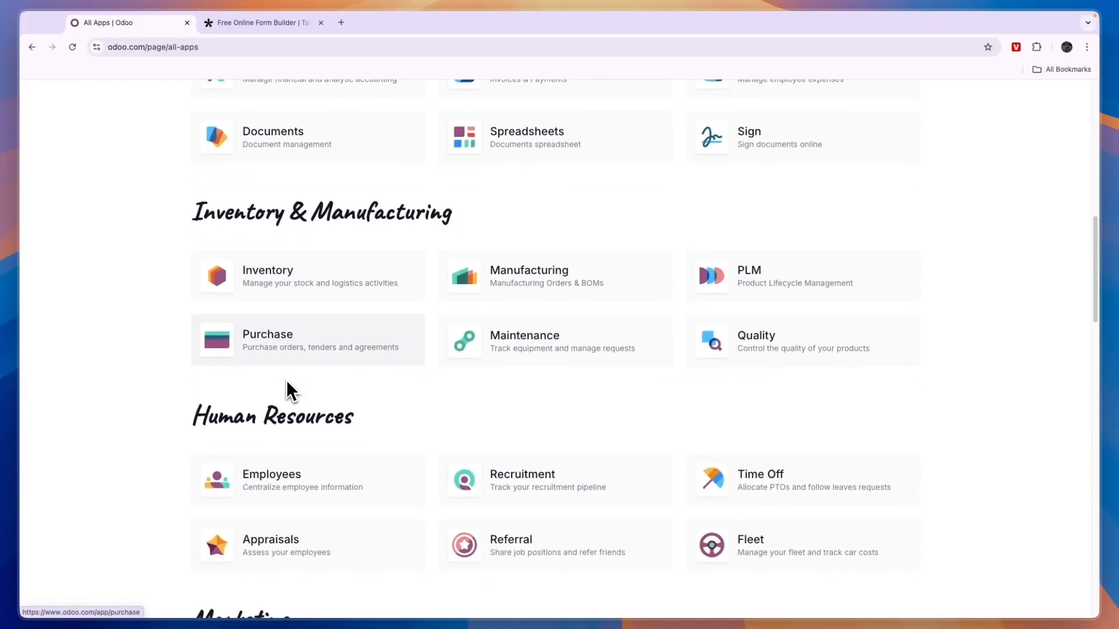
pyautogui.scroll(-3)
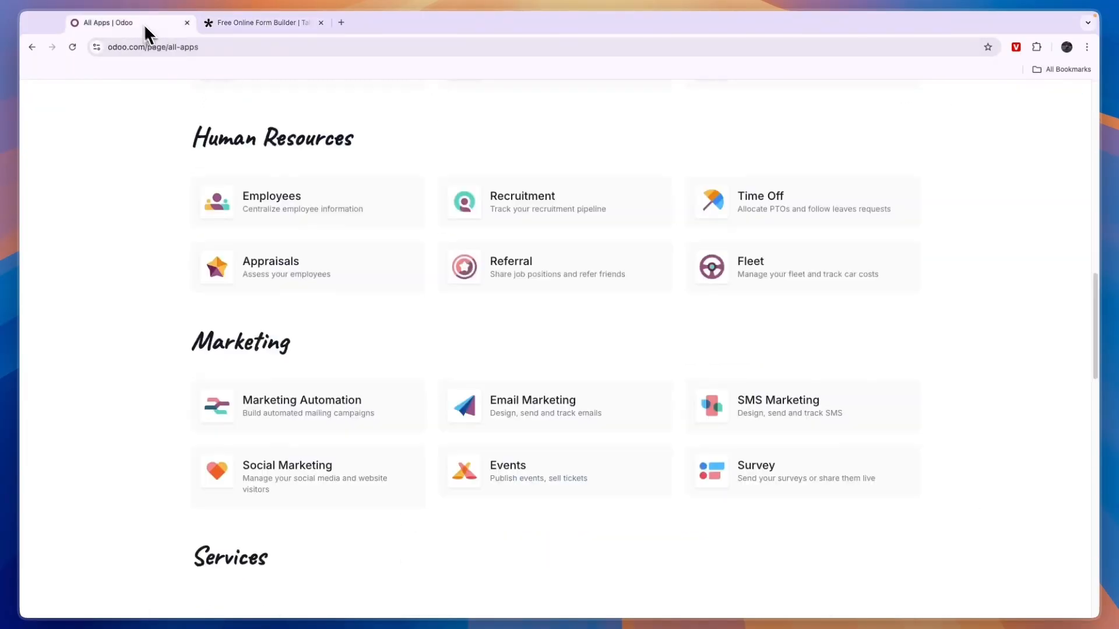
pyautogui.moveTo(774, 496)
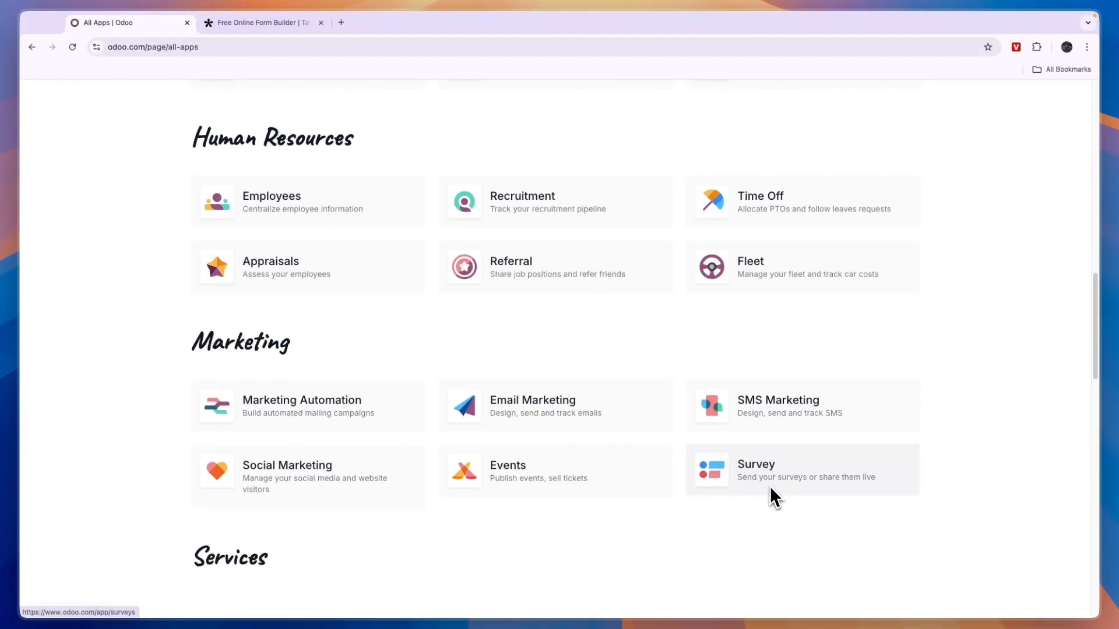
pyautogui.scroll(-3)
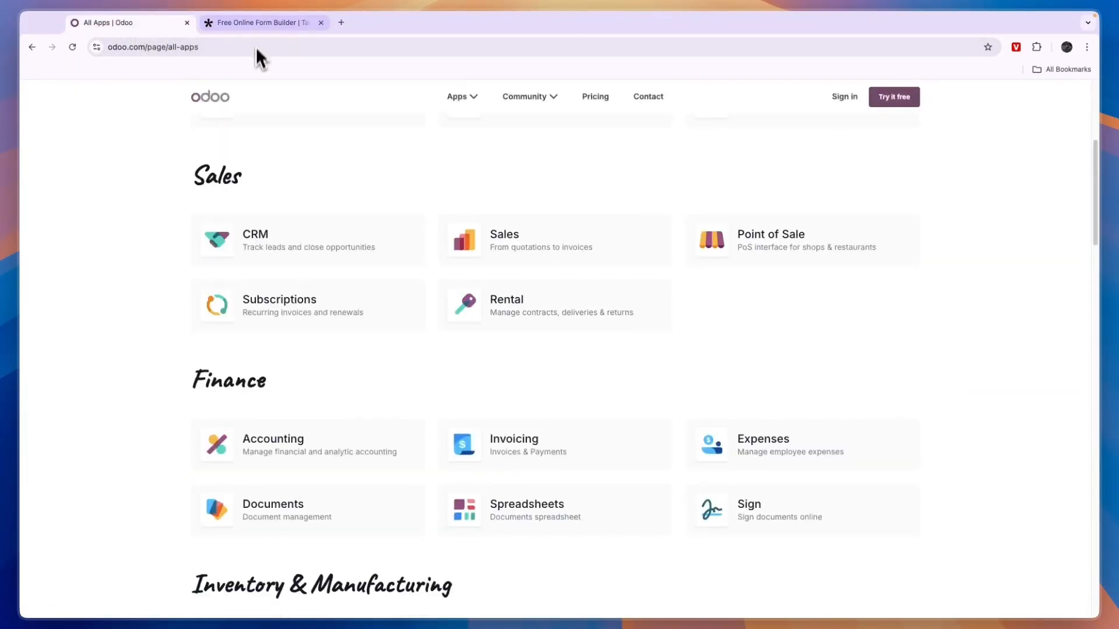
pyautogui.click(262, 22)
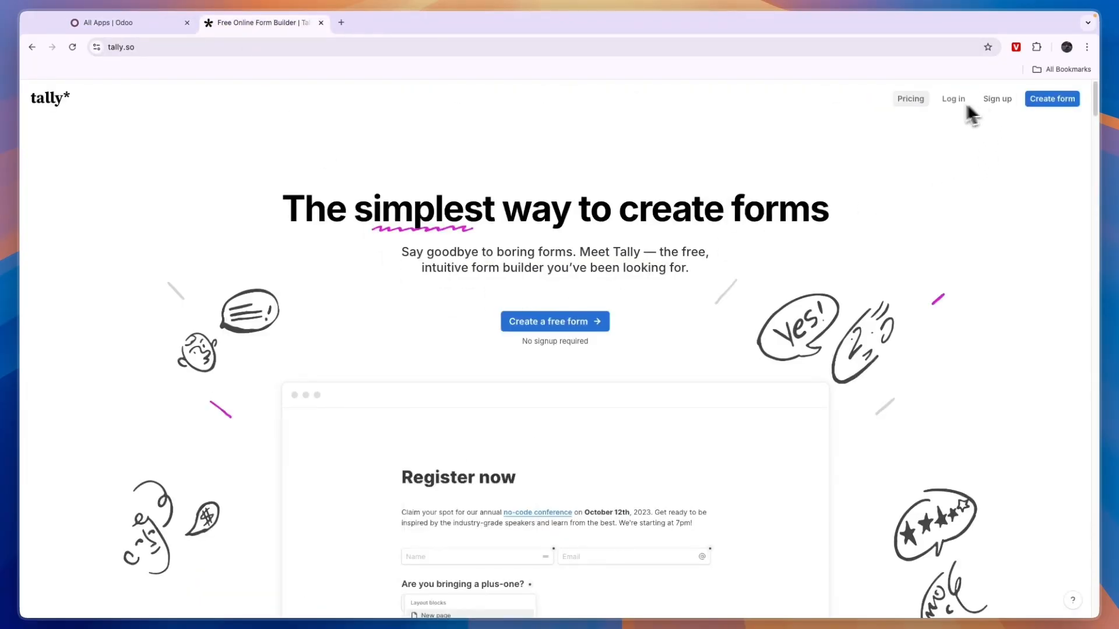
# Review Tally's pricing page, from the free features down to the €25/month Pro tier
pyautogui.click(910, 99)
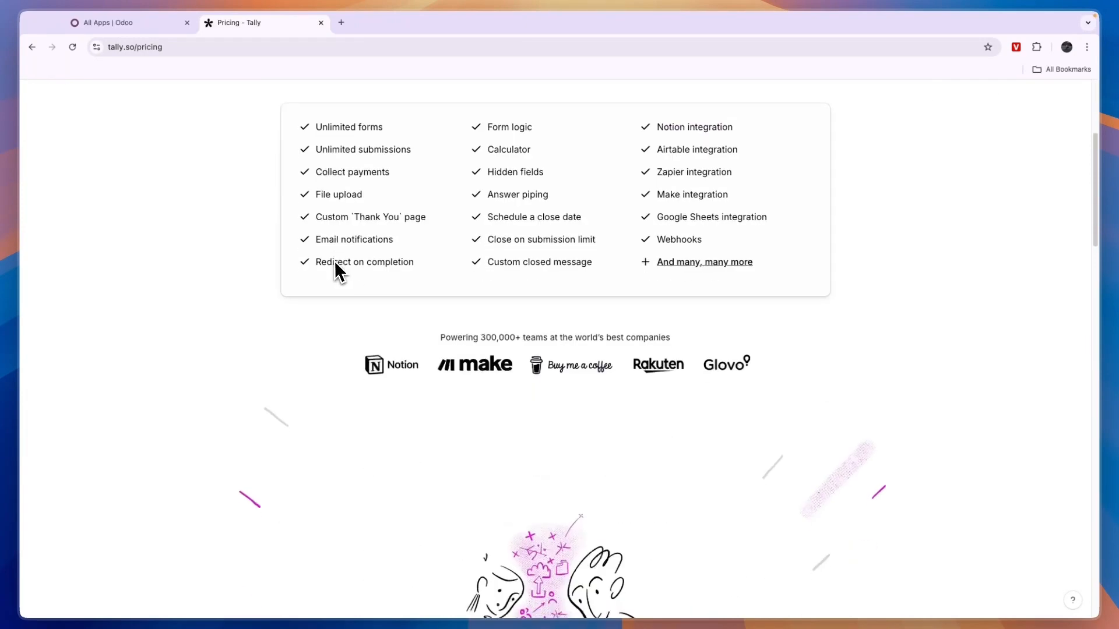
pyautogui.scroll(-3)
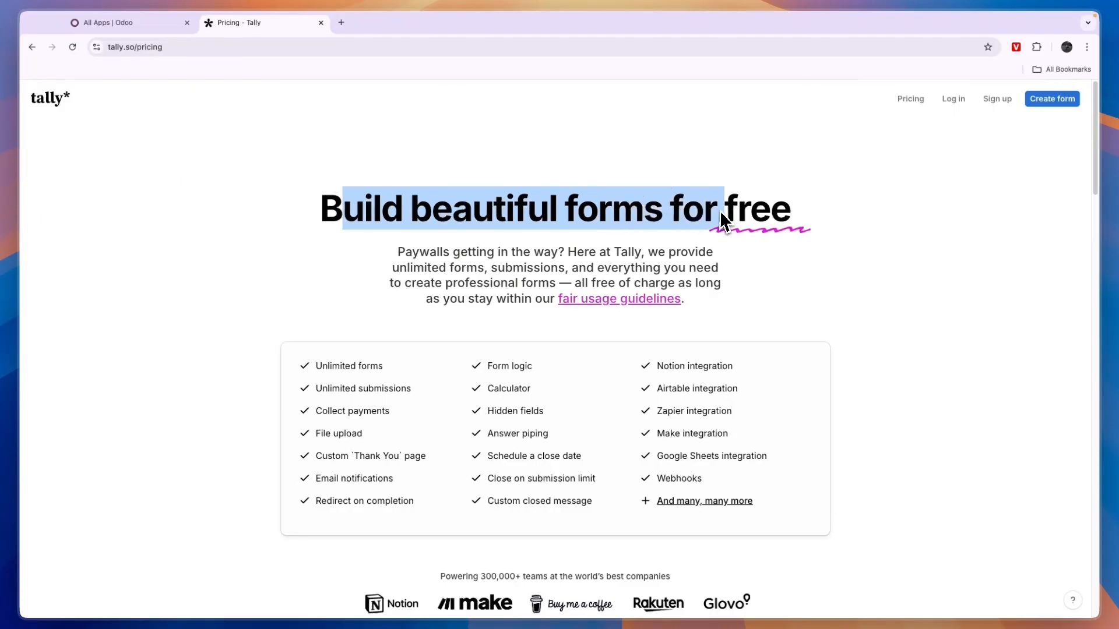
pyautogui.scroll(-3)
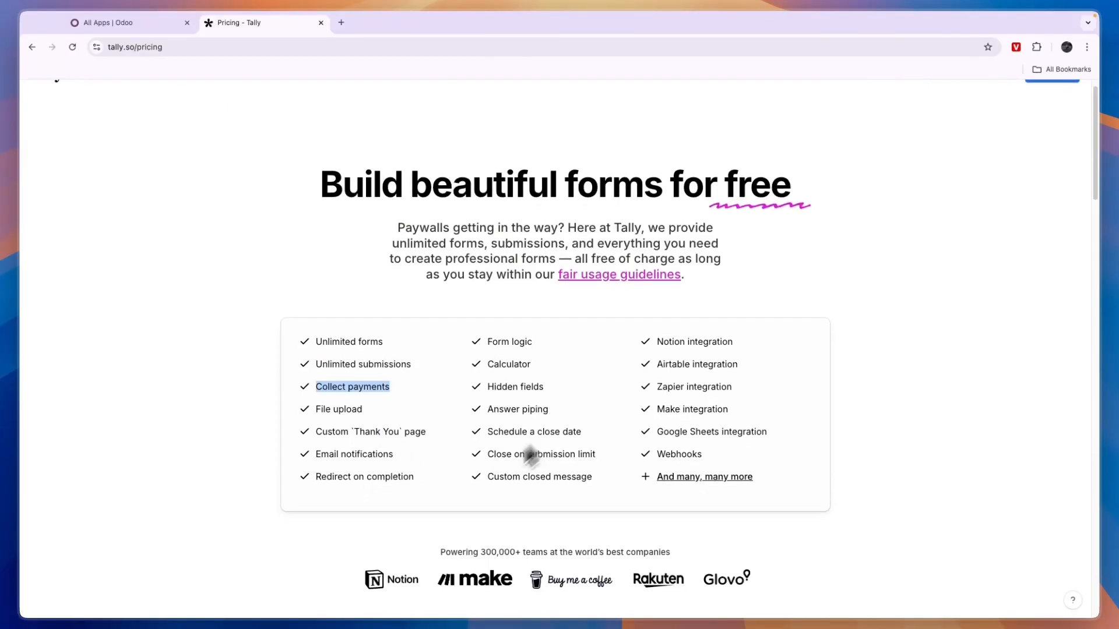
pyautogui.scroll(-3)
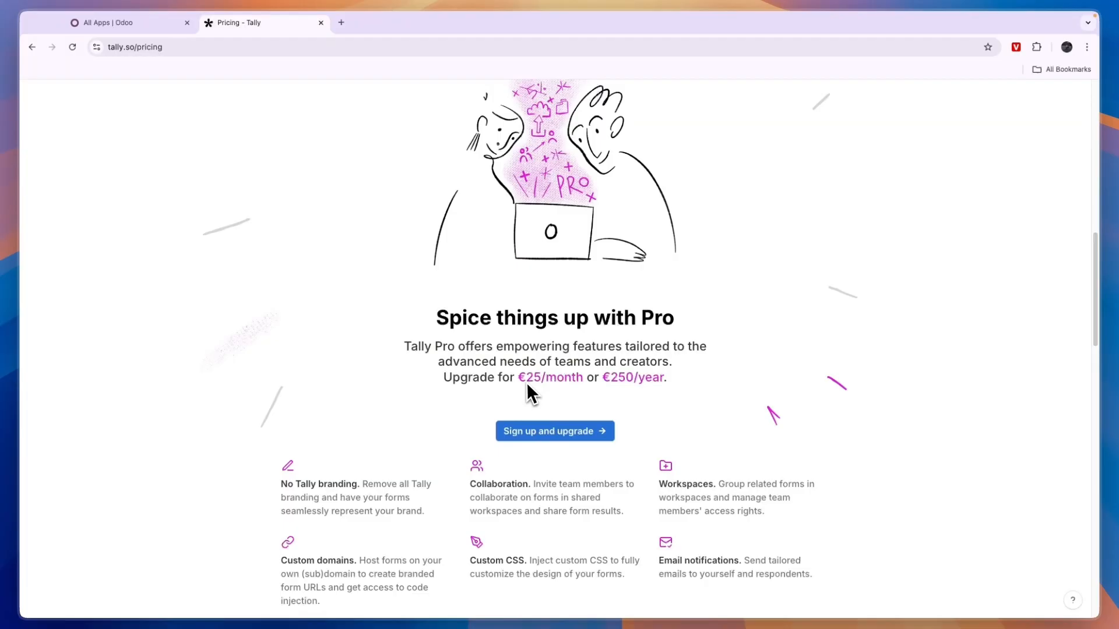
pyautogui.moveTo(677, 399)
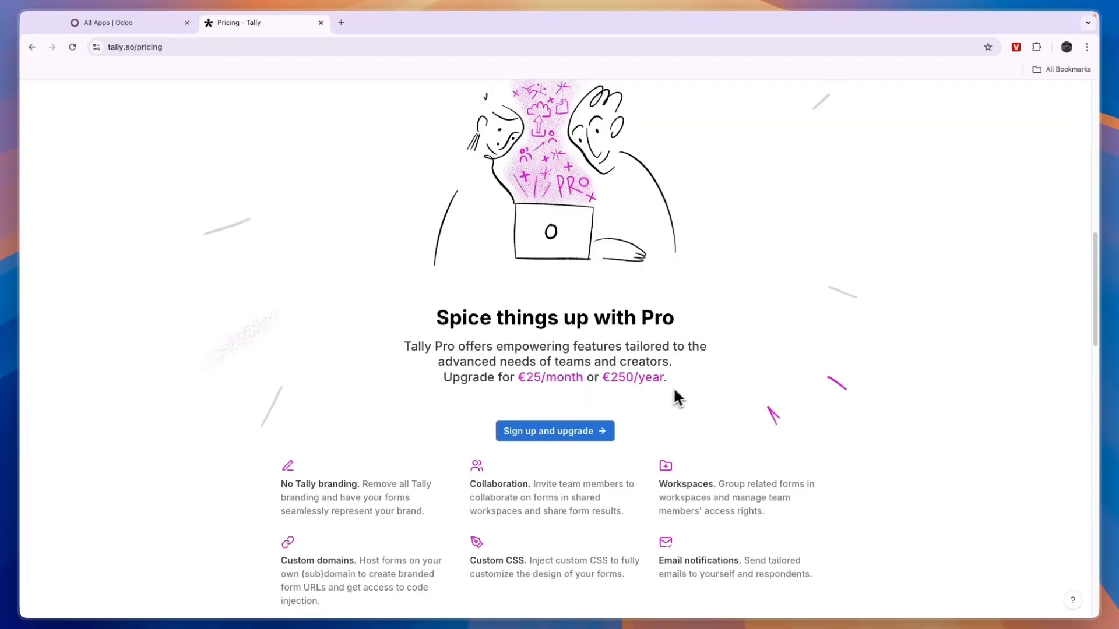
pyautogui.scroll(-3)
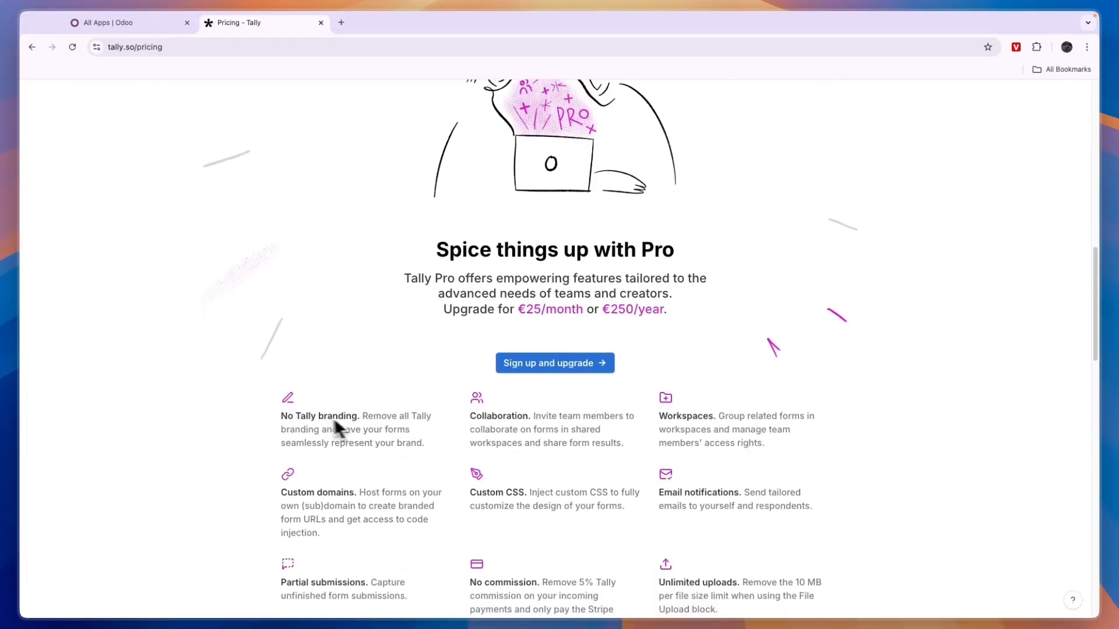
pyautogui.scroll(-3)
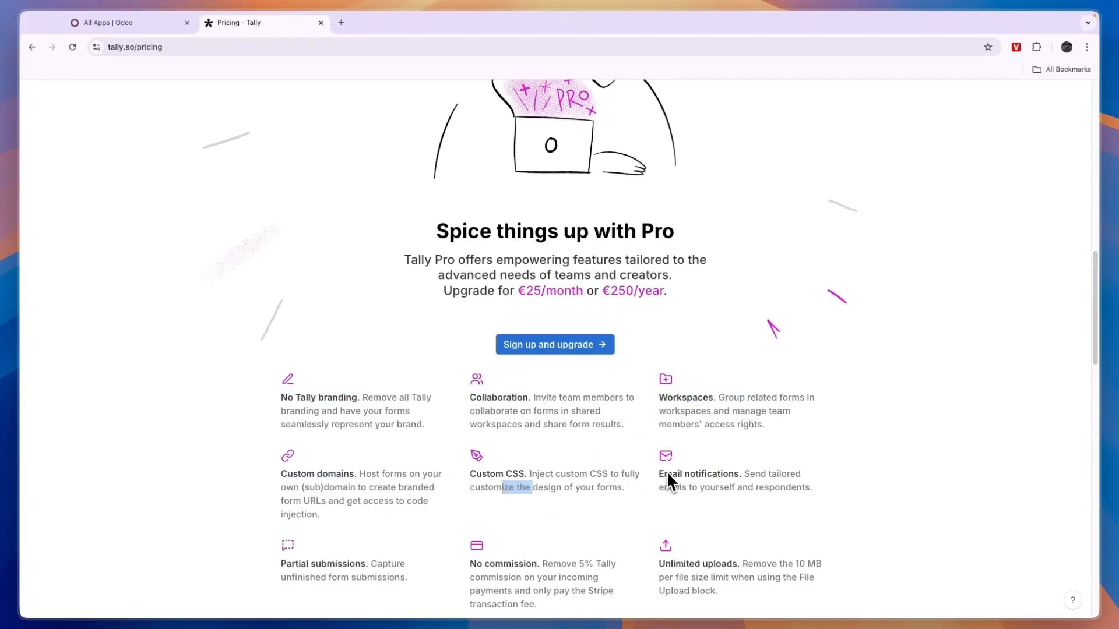
pyautogui.scroll(-3)
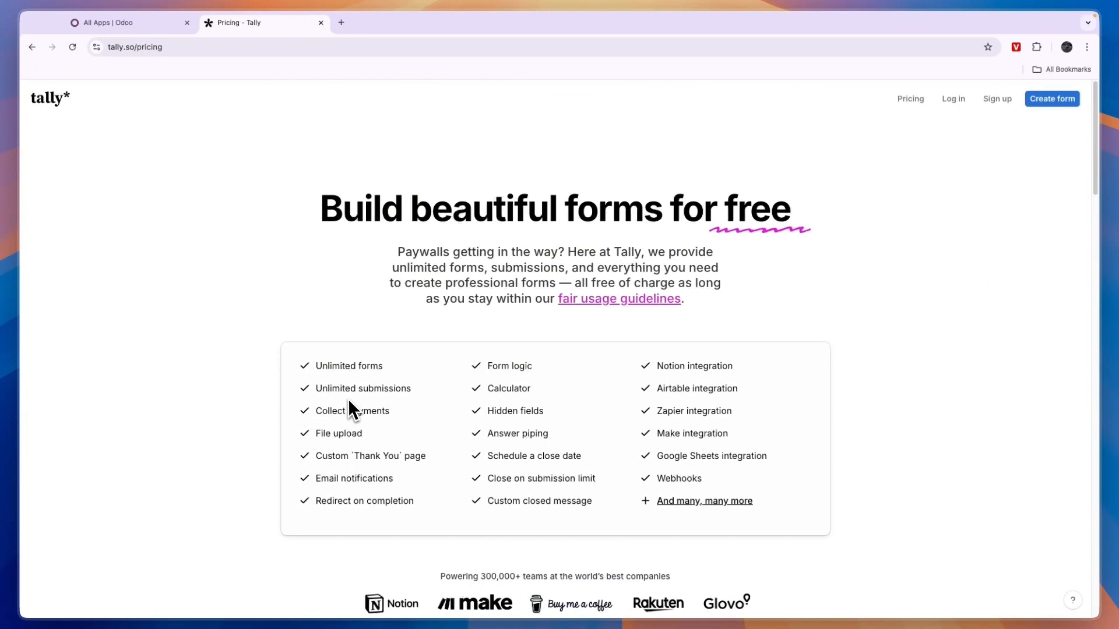
# Return to Tally's homepage, scroll past the Register now form, then switch to Odoo
pyautogui.click(48, 98)
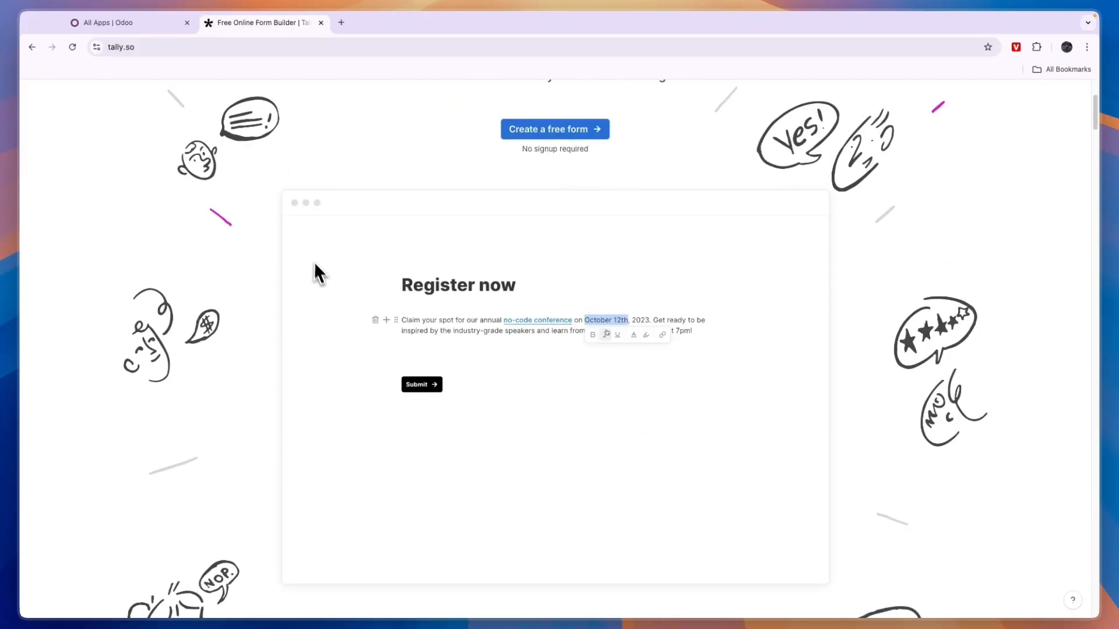
pyautogui.scroll(-3)
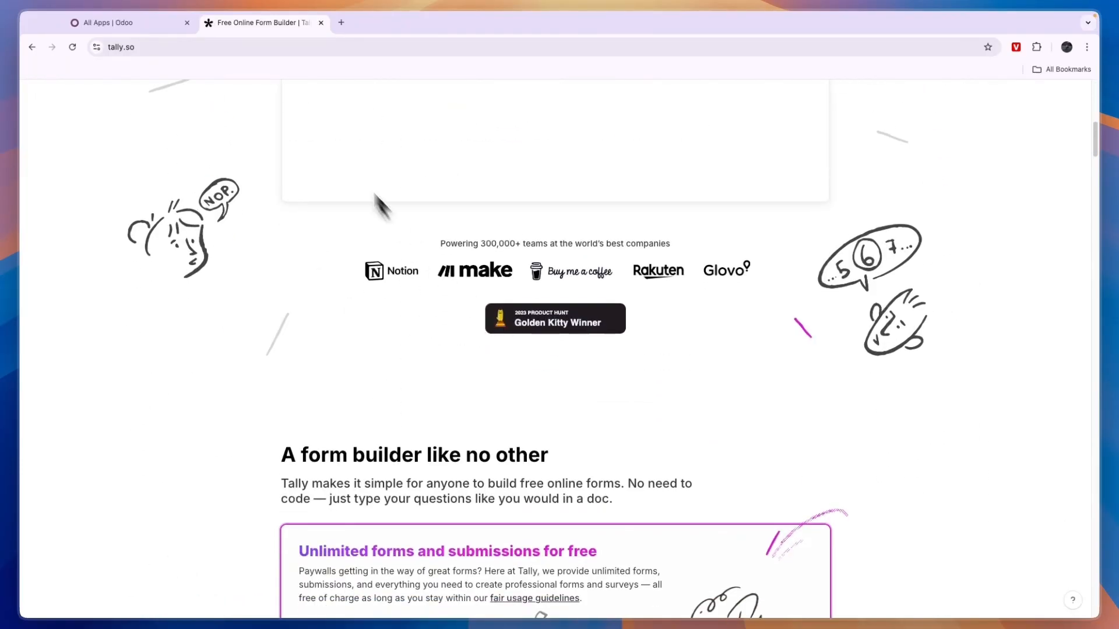
pyautogui.click(128, 22)
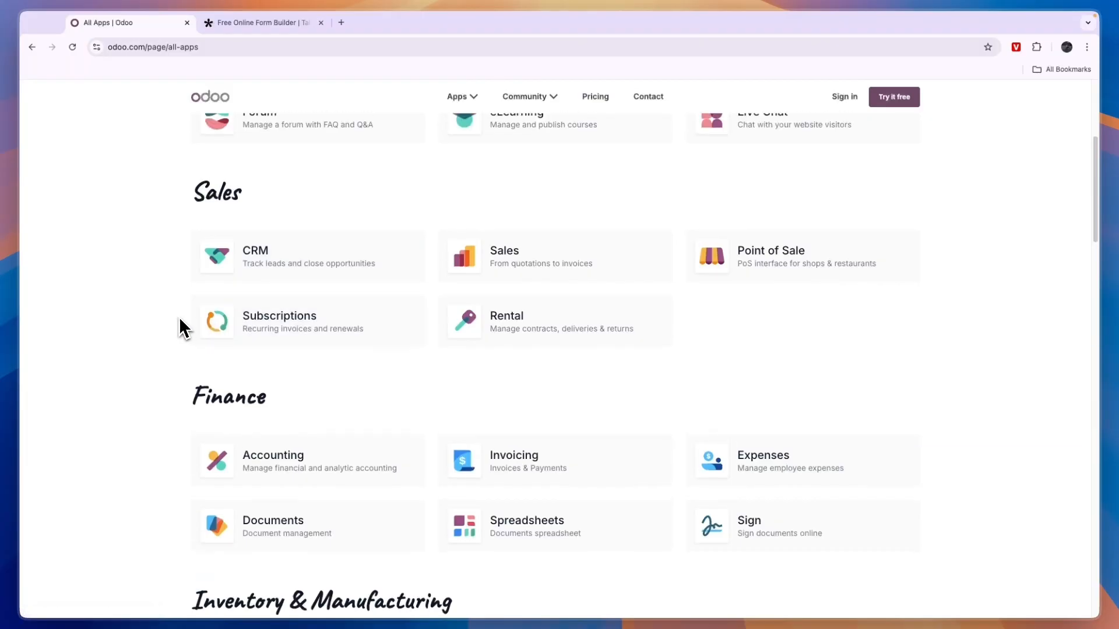
# Scroll Odoo's All Apps page through Marketing, Services and Productivity, ending at Inventory & Manufacturing
pyautogui.scroll(3)
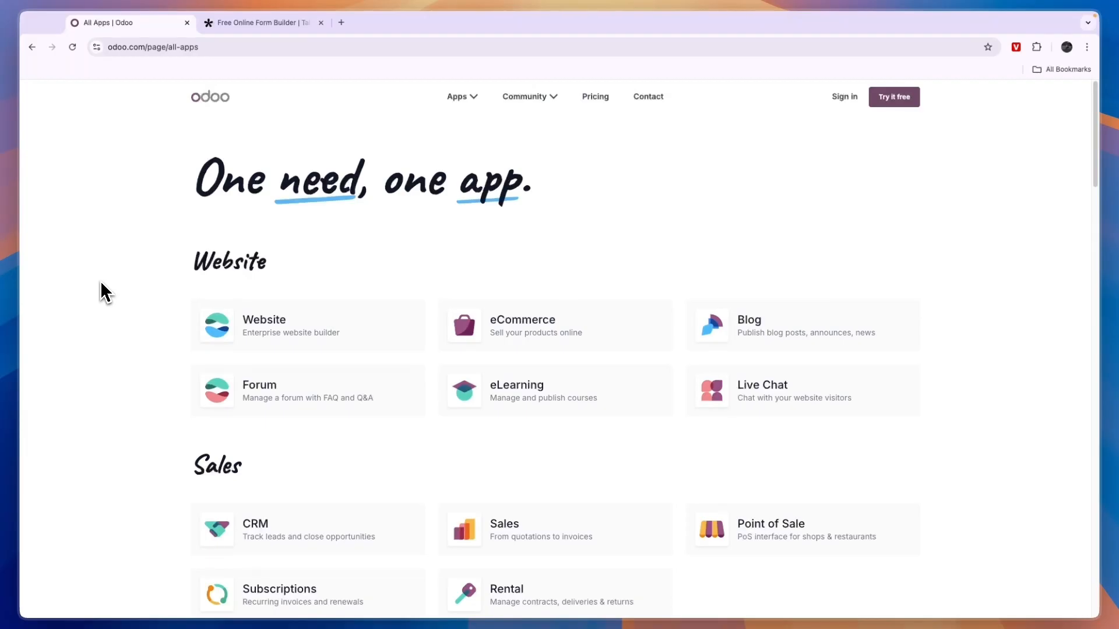
pyautogui.moveTo(225, 115)
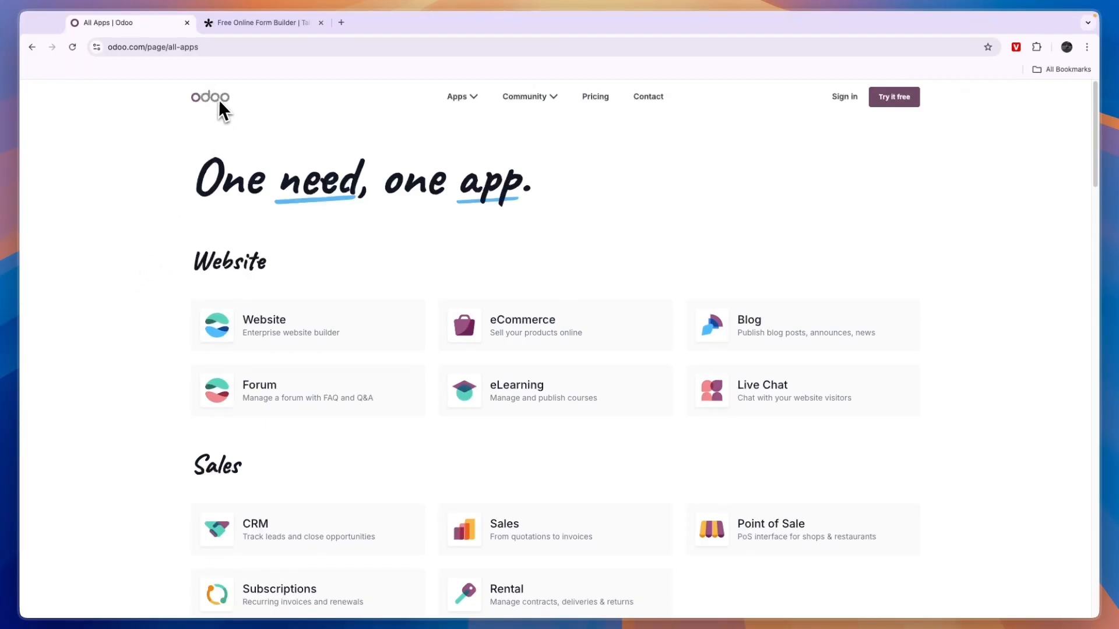
pyautogui.scroll(-3)
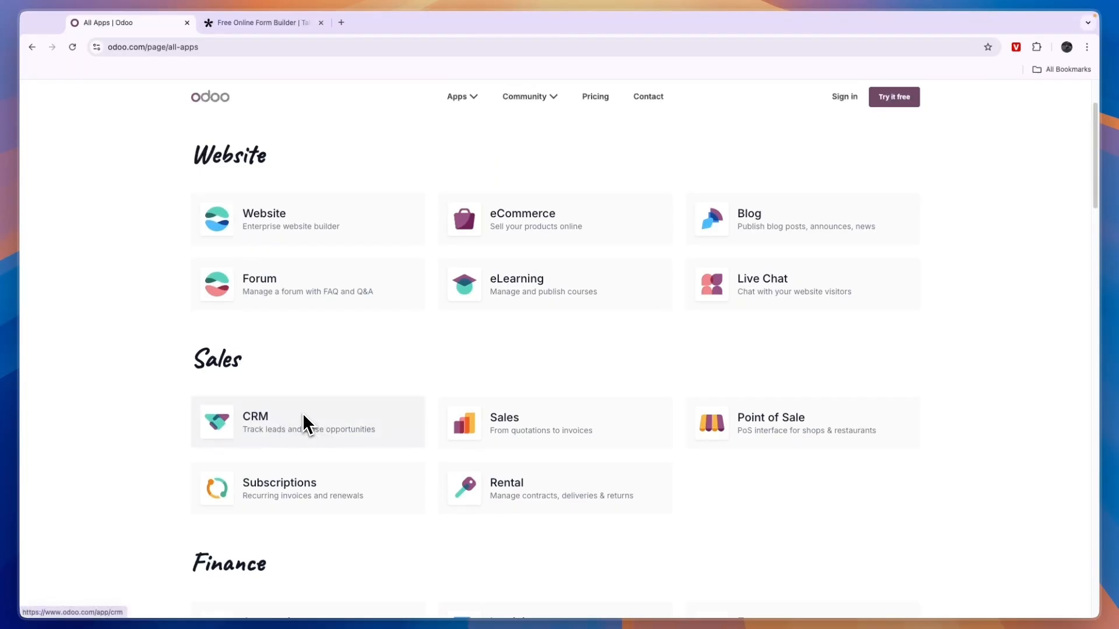
pyautogui.moveTo(291, 425)
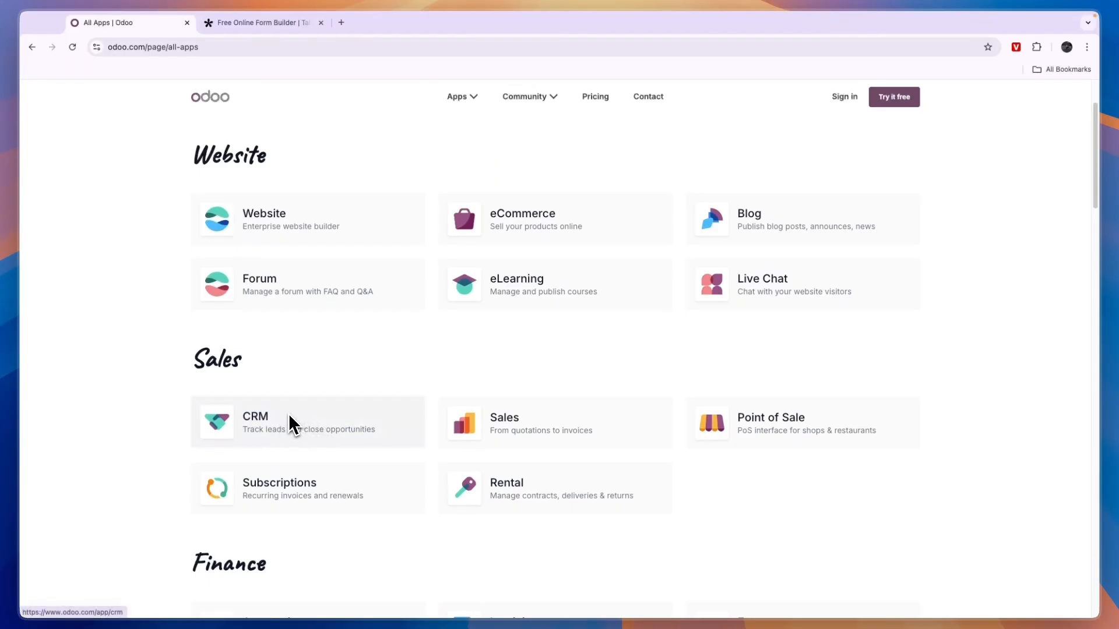
pyautogui.scroll(-3)
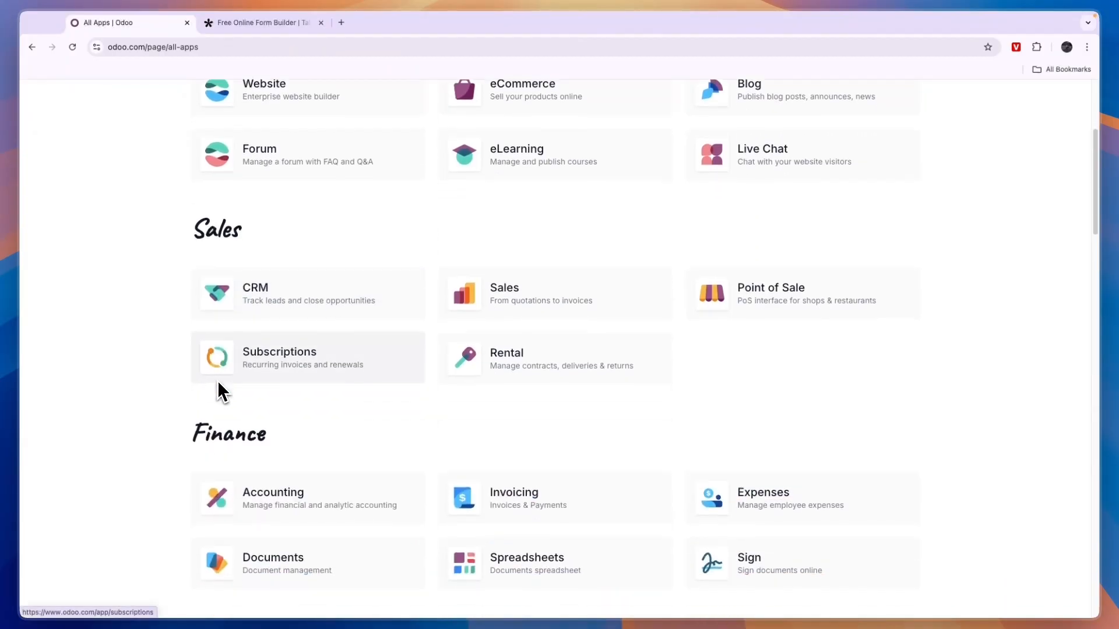
pyautogui.scroll(-3)
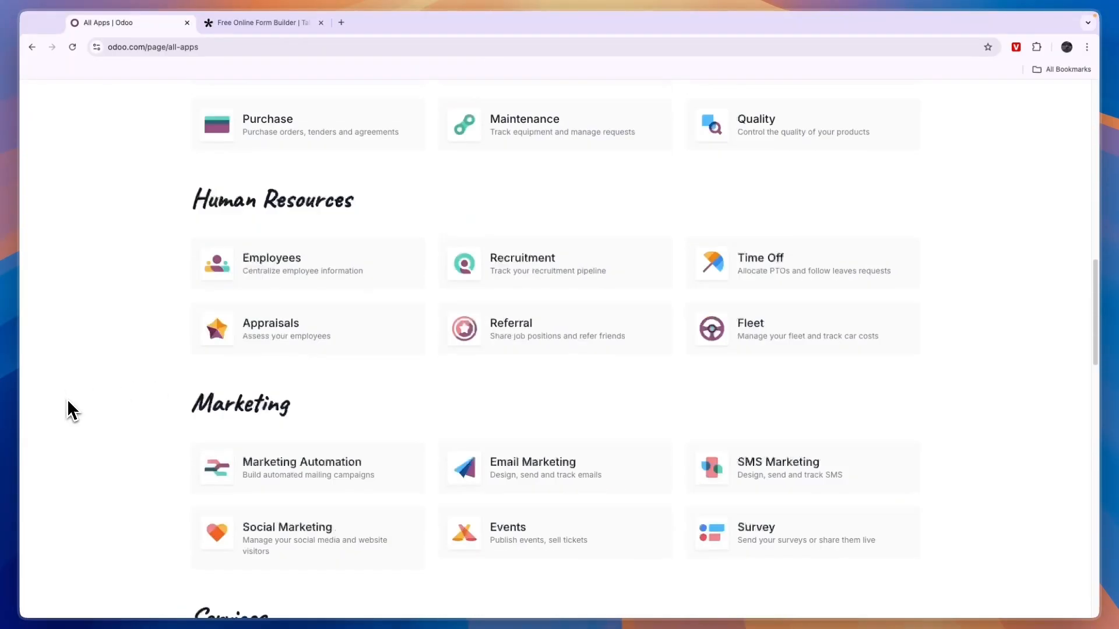
pyautogui.scroll(-3)
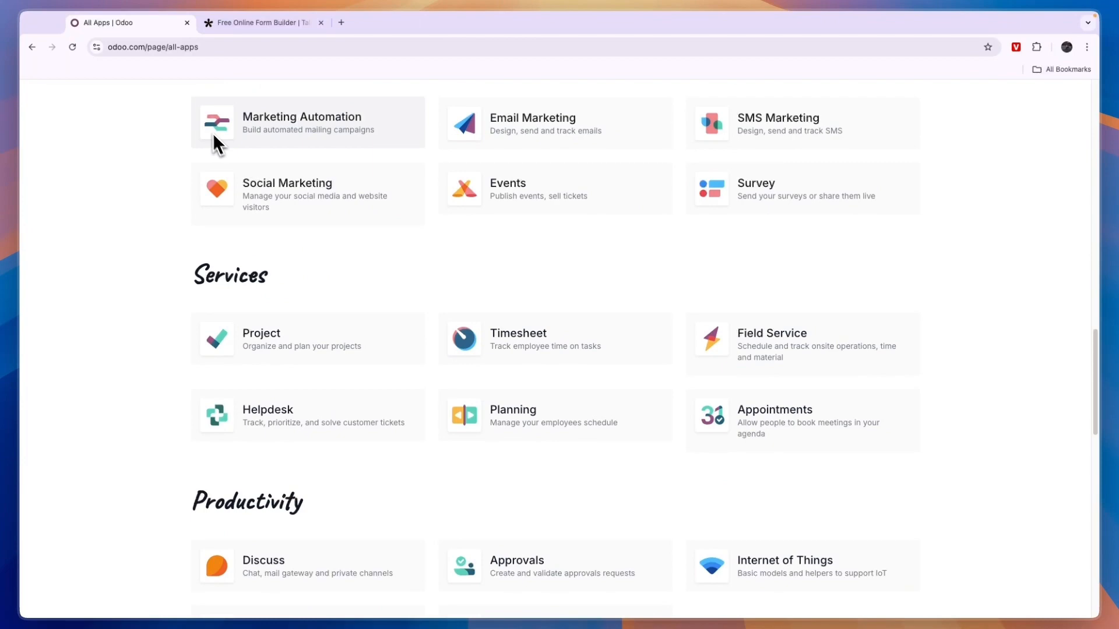
pyautogui.scroll(3)
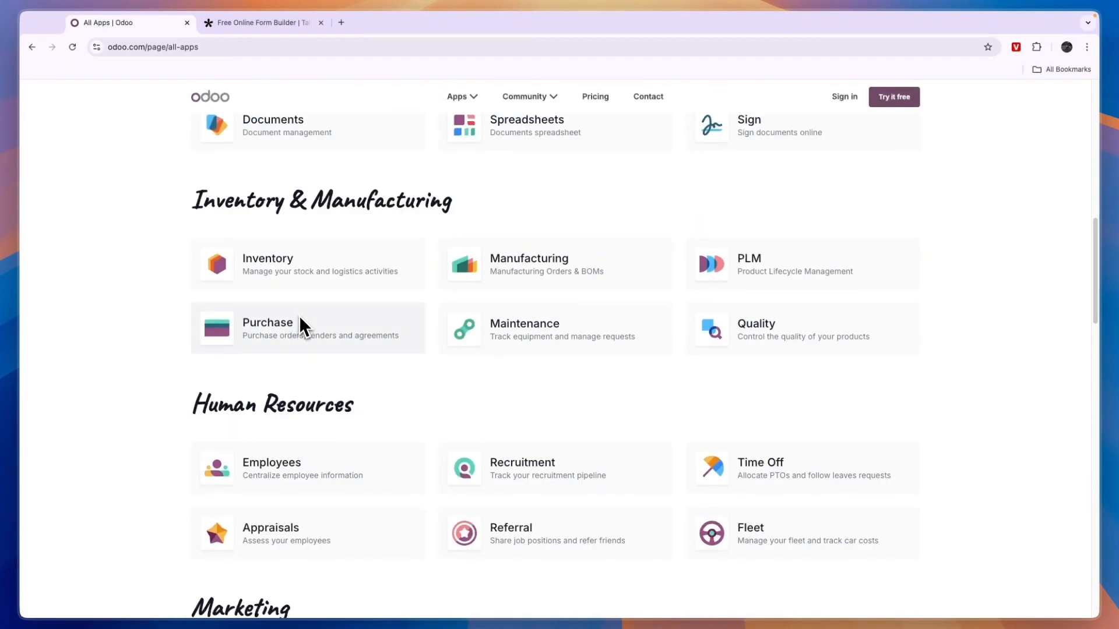
# Add a multiple-choice block below Name and Email in Tally's demo form
pyautogui.click(261, 22)
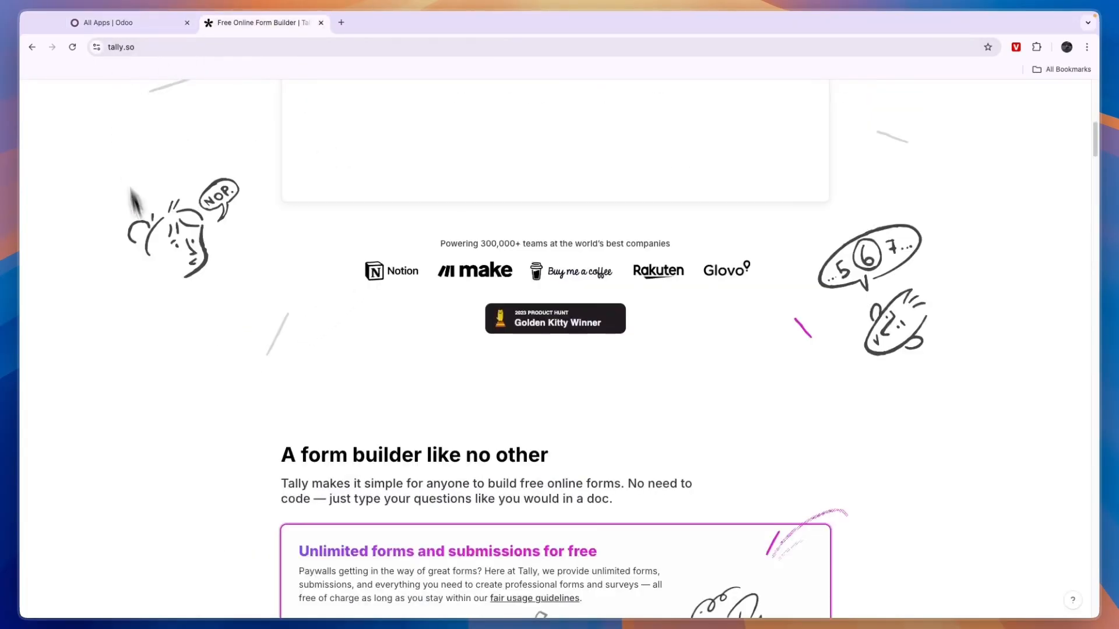
pyautogui.write('/em')
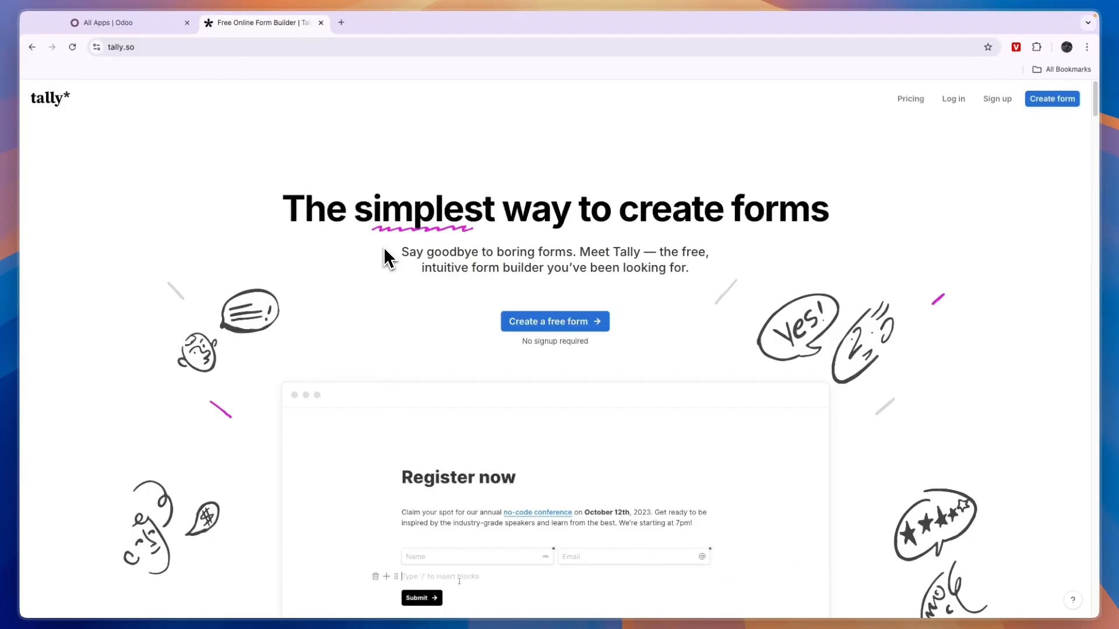
pyautogui.write('/multi')
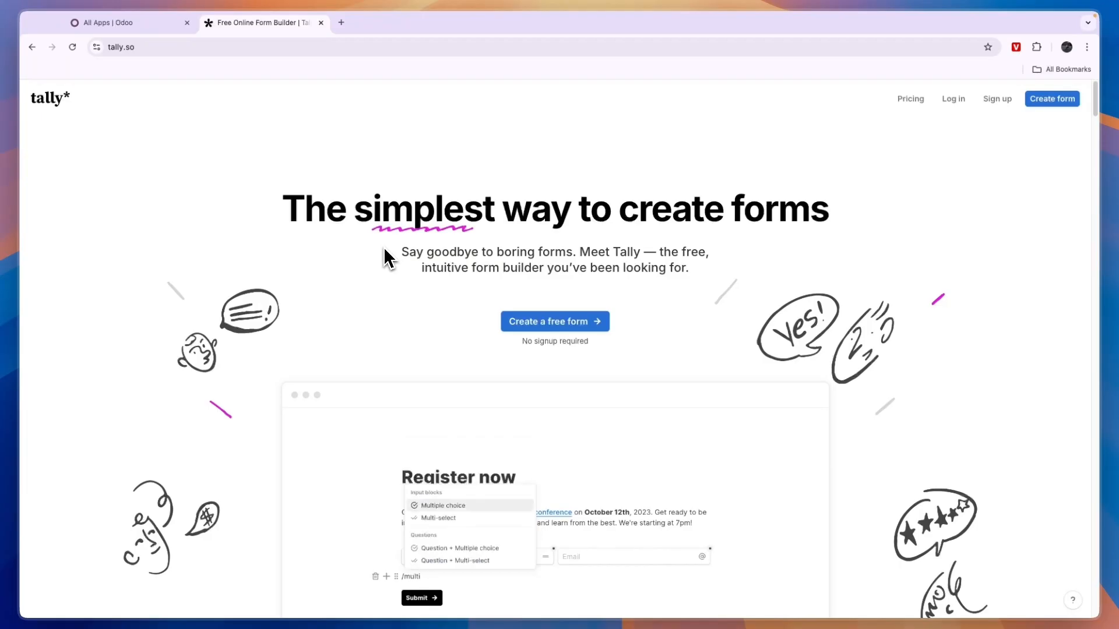
pyautogui.click(128, 22)
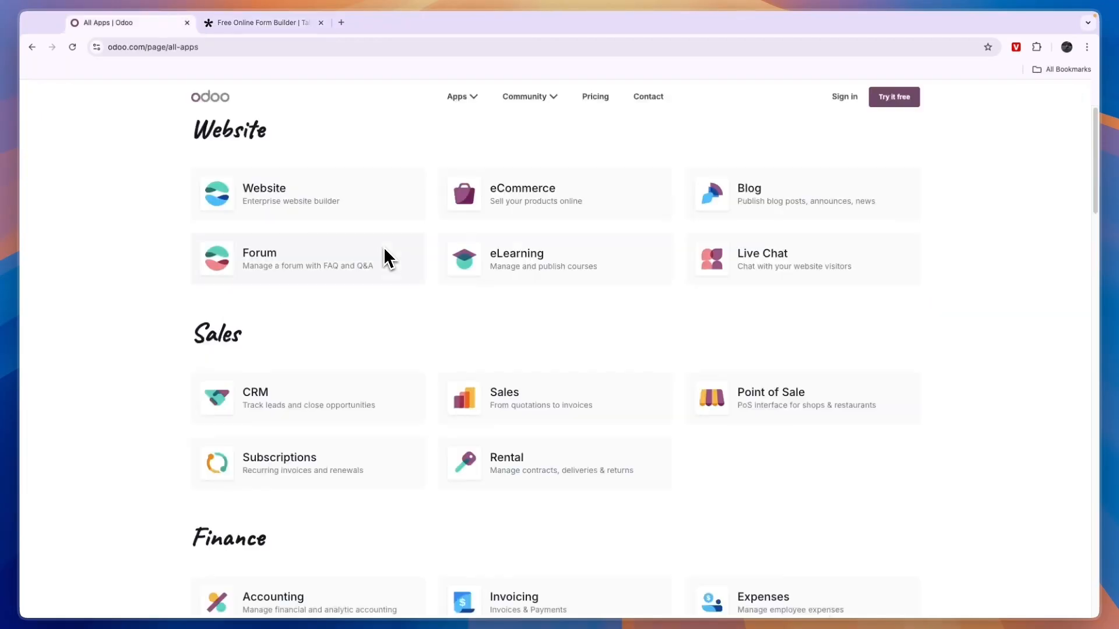
pyautogui.click(262, 22)
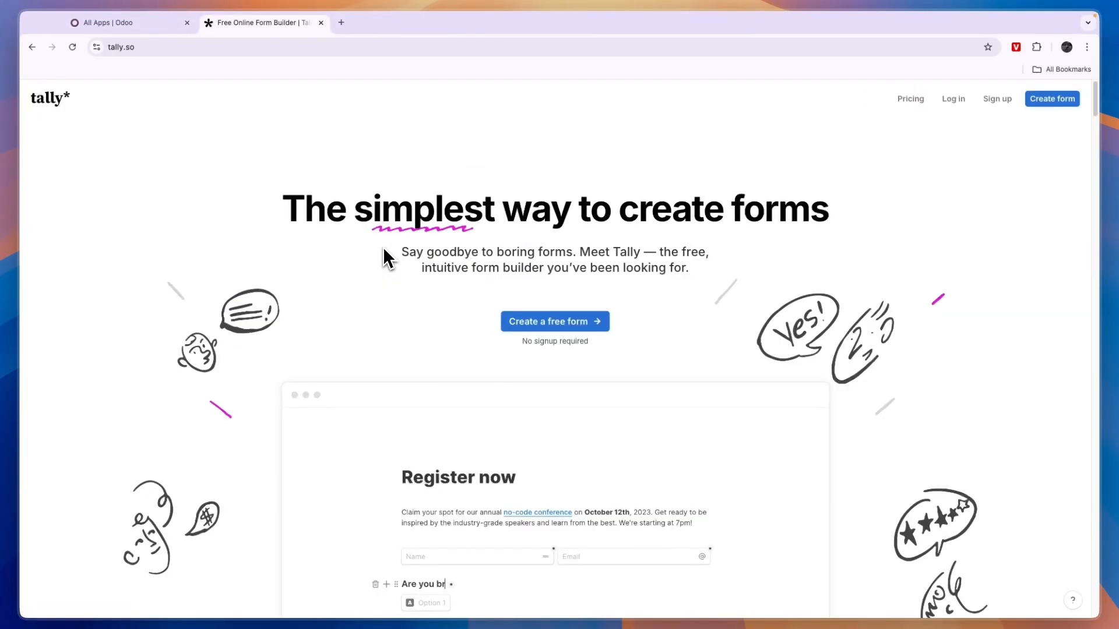